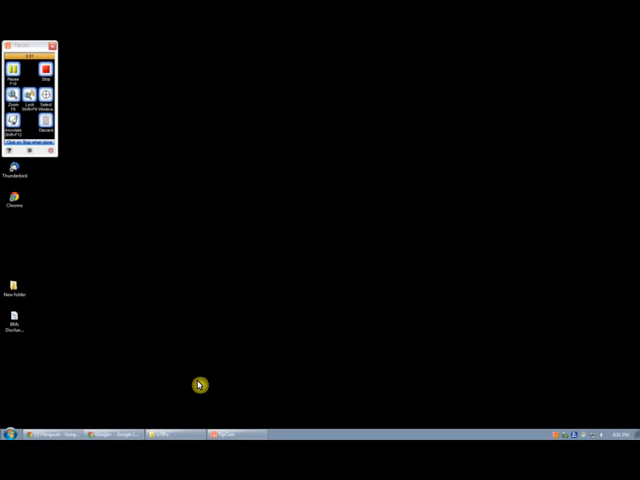
mouse_move(100, 434)
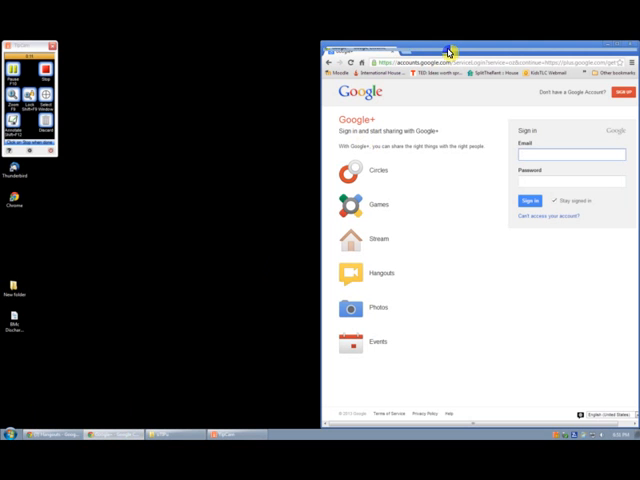
Maximize the Chrome window showing the Google+ sign-in page.
double_click(450, 50)
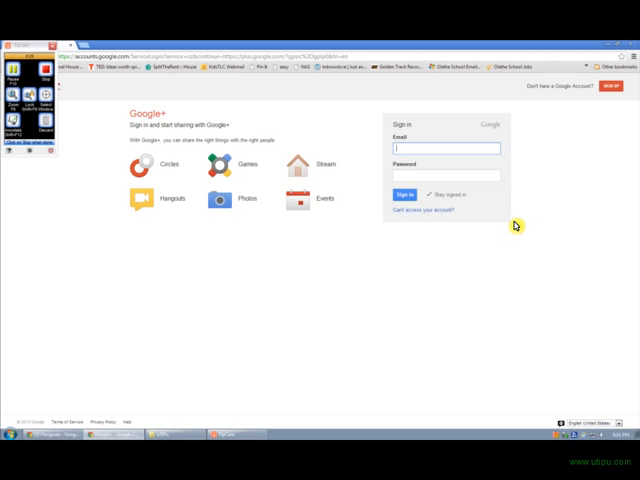
Enter the account email and password and submit the Sign in form.
text(mitchellcloudther)
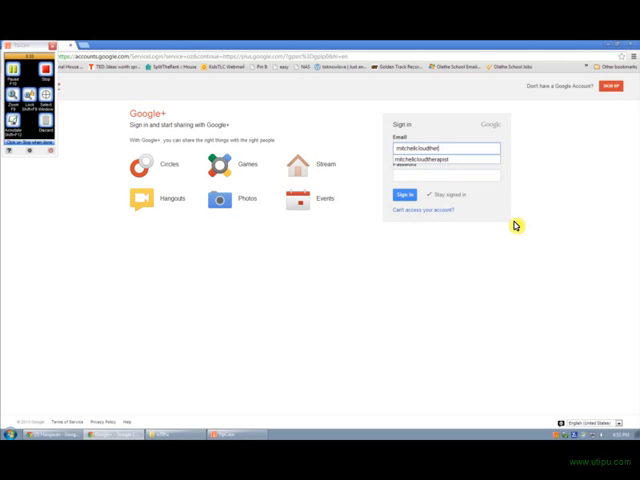
text(apist)
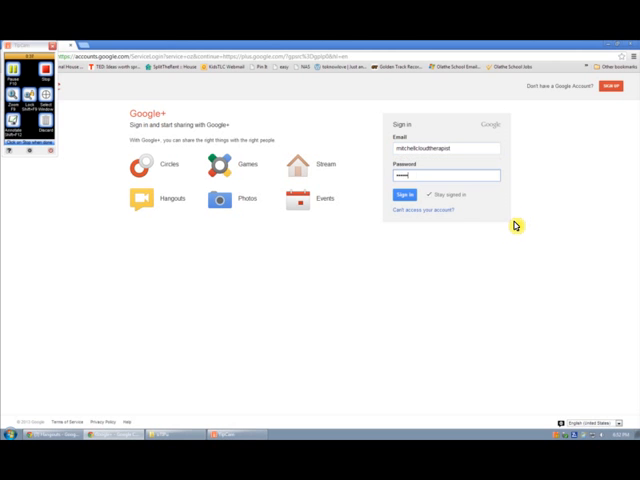
click(403, 195)
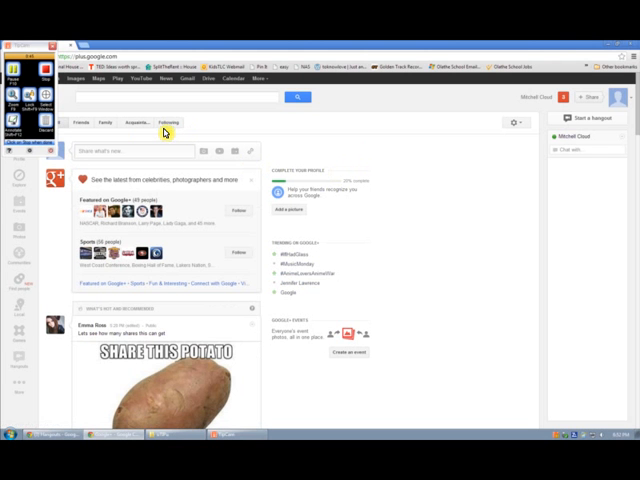
mouse_move(118, 167)
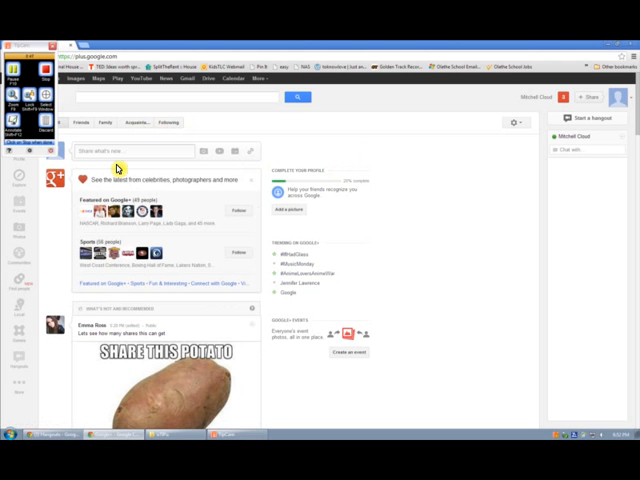
mouse_move(214, 155)
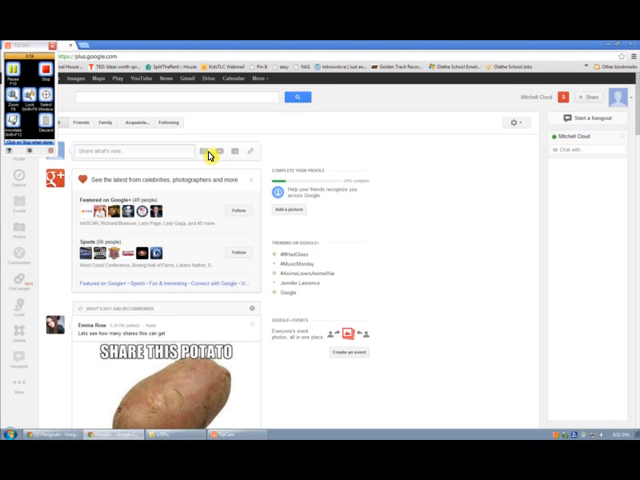
mouse_move(24, 362)
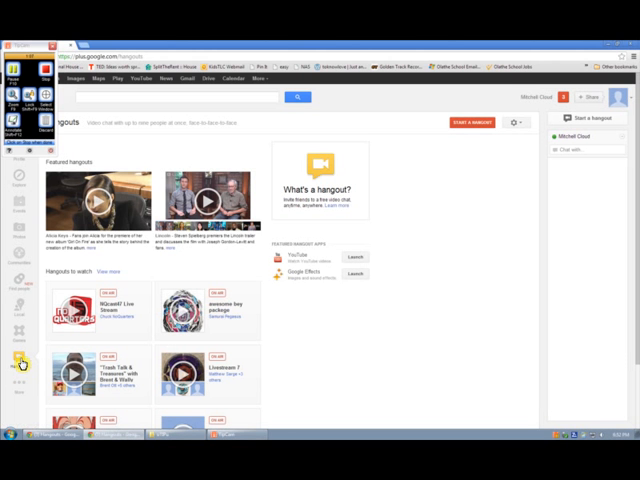
mouse_move(157, 350)
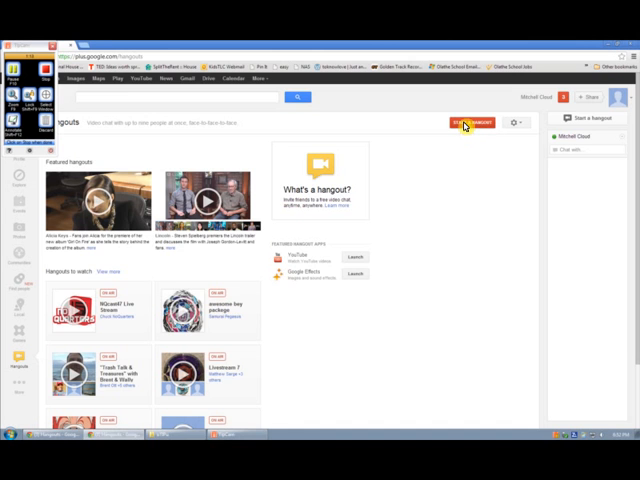
Start a new video hangout from the red START A HANGOUT button.
click(476, 122)
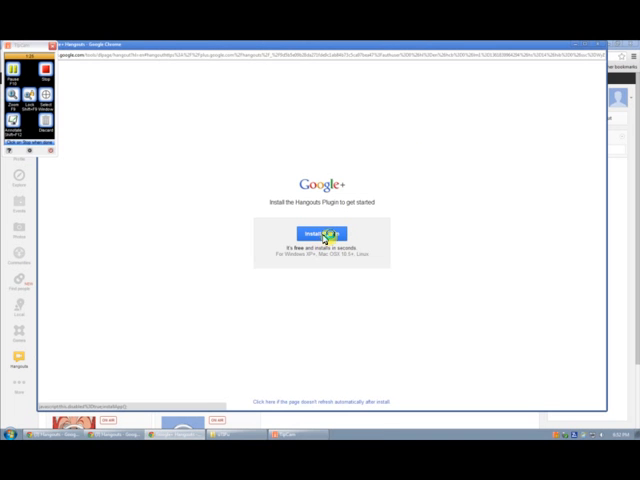
Install the Hangouts plugin from the blue Install Plugin button.
click(318, 233)
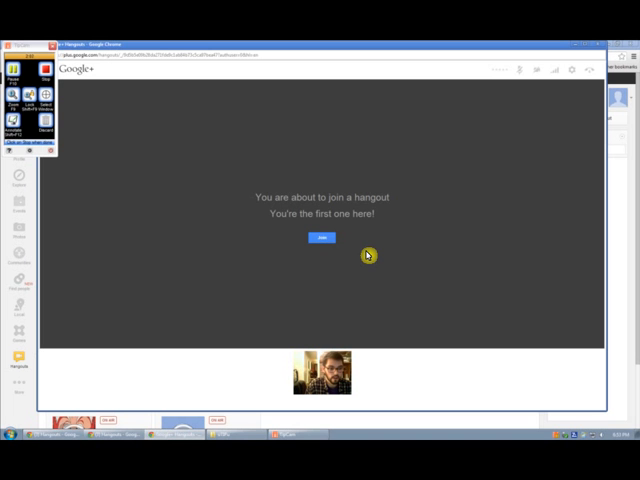
mouse_move(596, 54)
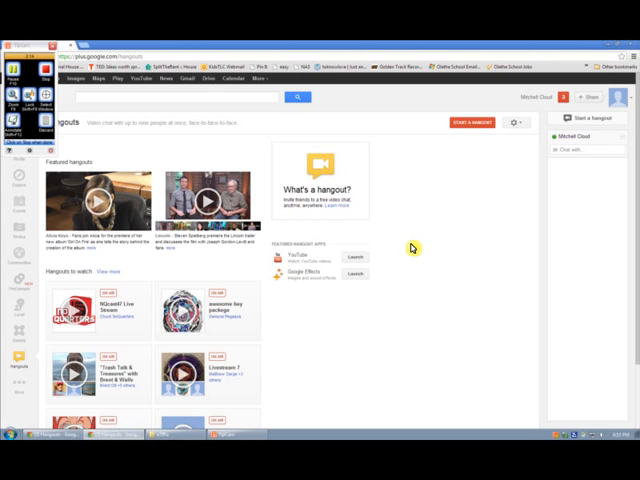
mouse_move(506, 142)
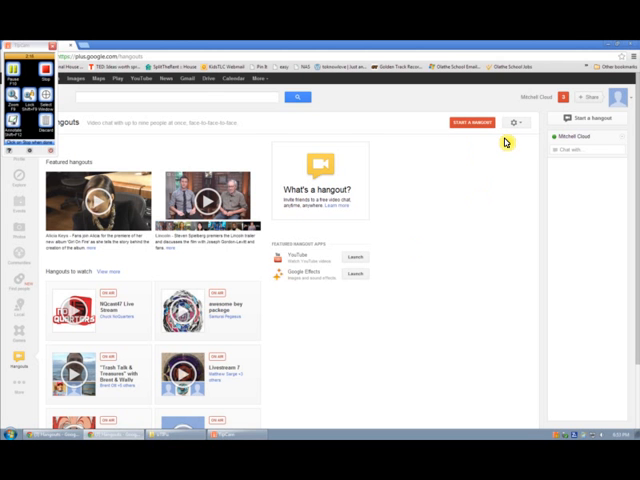